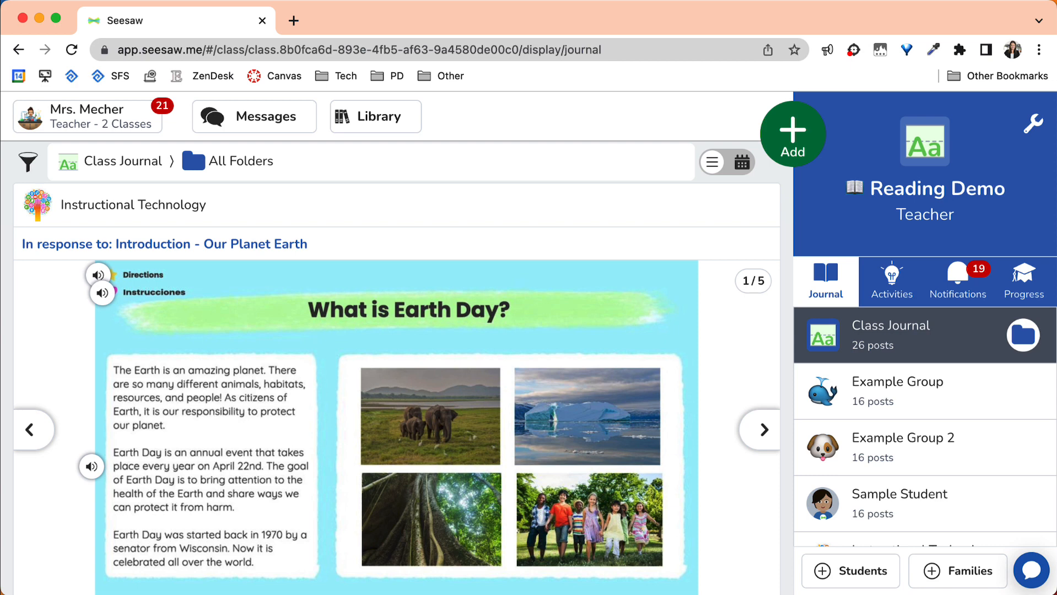
mouse_move(375, 115)
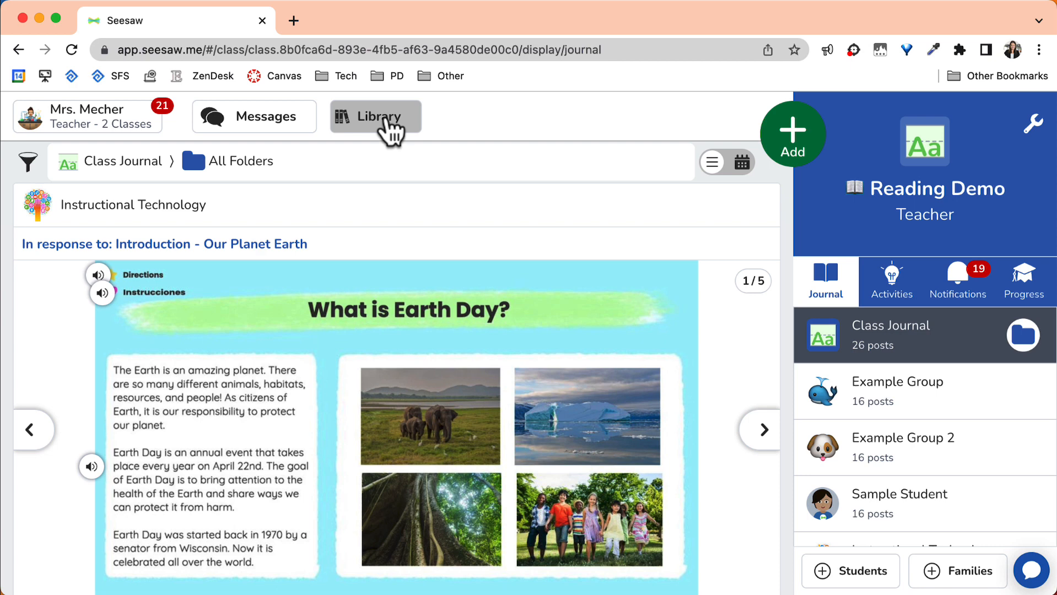
Step: Go to the Resource Library from the class journal
left_click(375, 116)
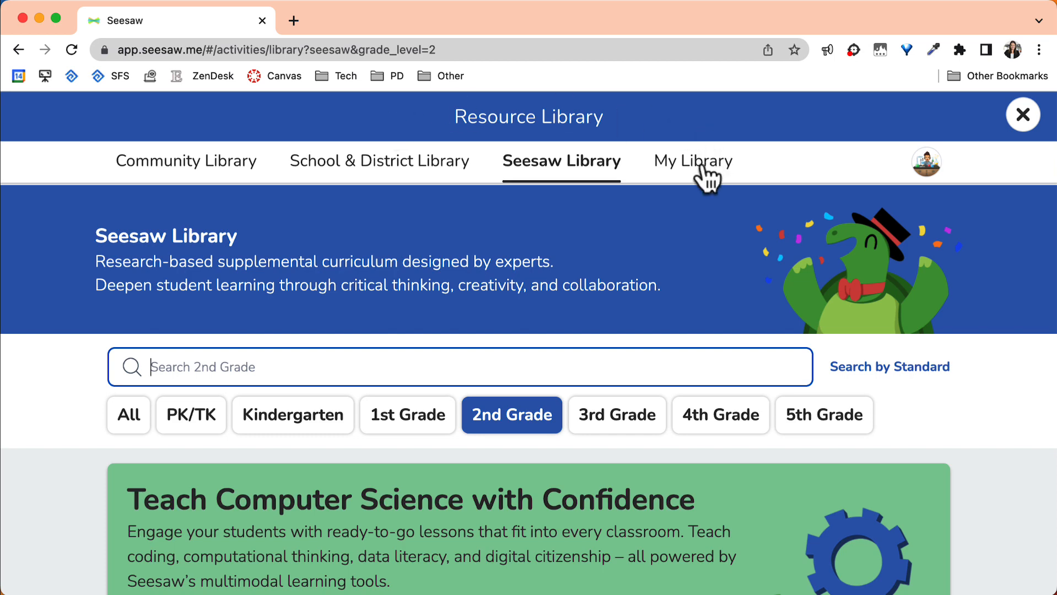
Step: Switch to My Library to see the teacher's own recent activities
left_click(691, 161)
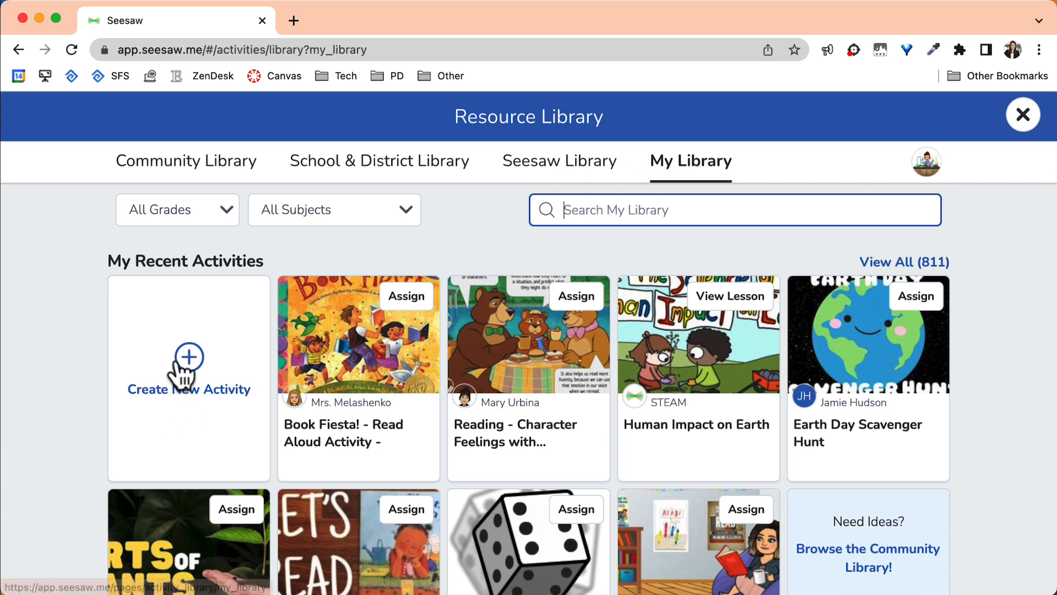
Step: Start a new activity and name it 'practice activity'
left_click(188, 376)
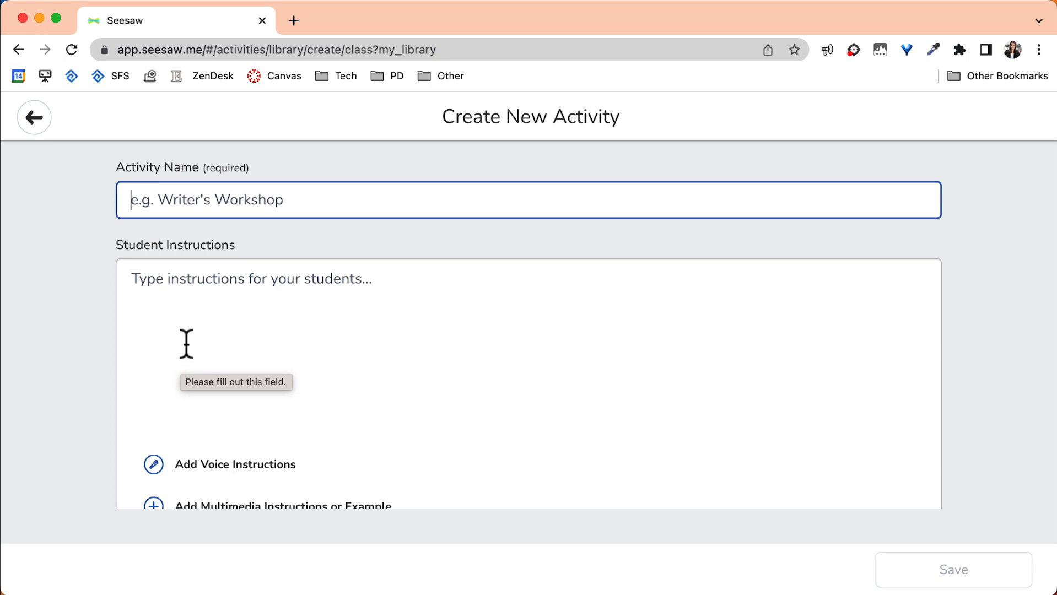
type("practice ac")
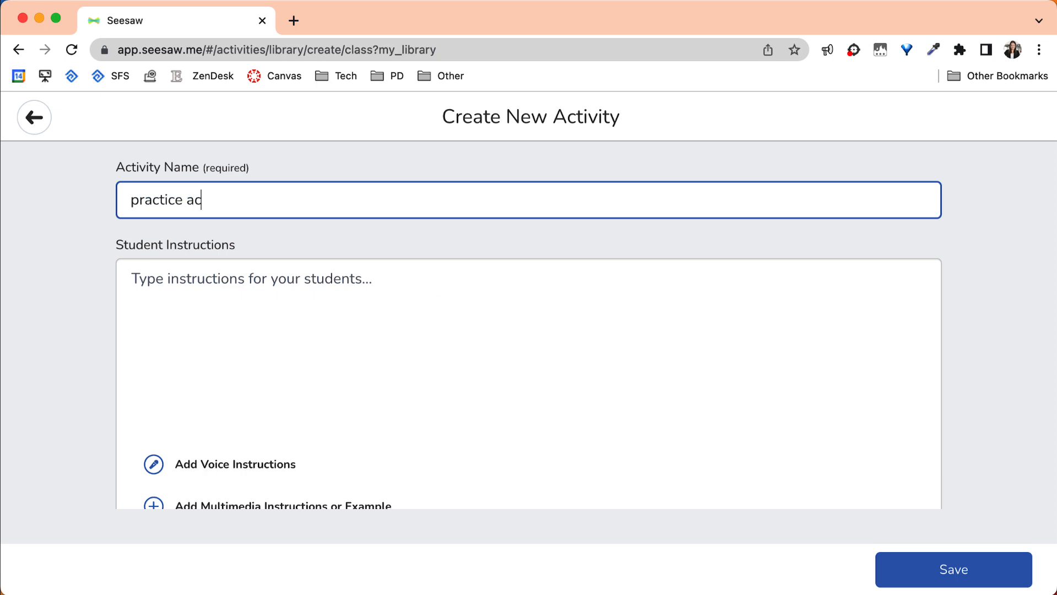
Step: Write English student instructions about solving problems, using :mic:/:voice:, the checkmark and :draft:
left_click(526, 354)
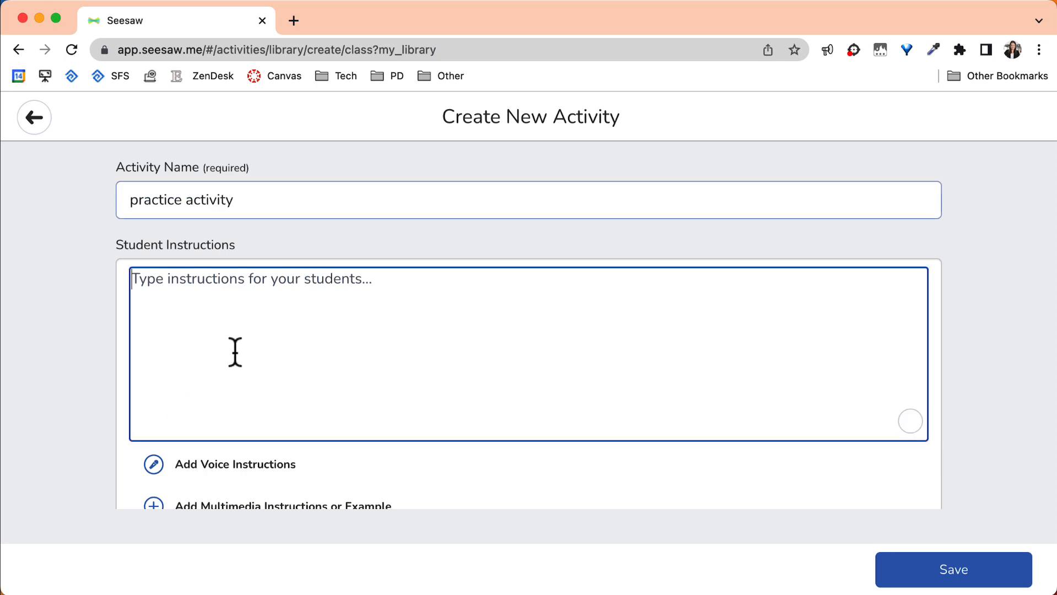
type("P")
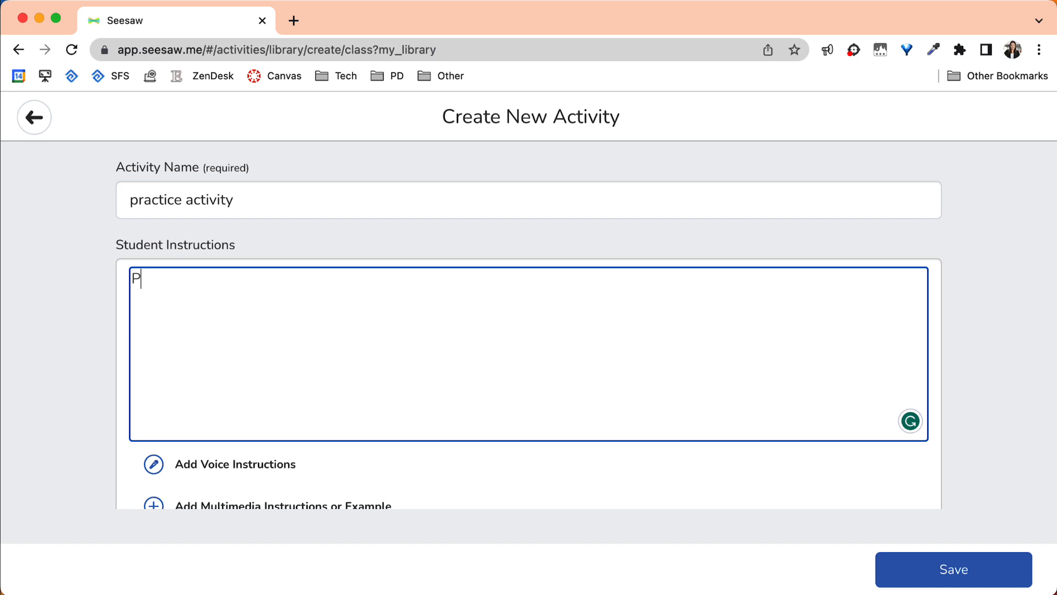
type("o your best to solve the problems. Use the :mic: or :voice: to explain your thinking.")
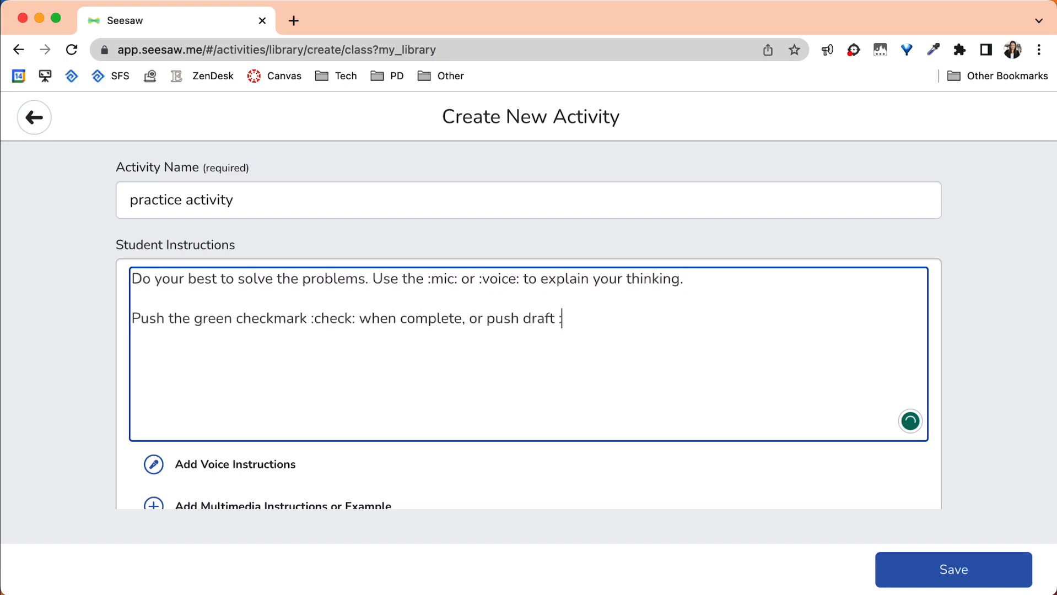
type("draft: to continue working on this assignment later.")
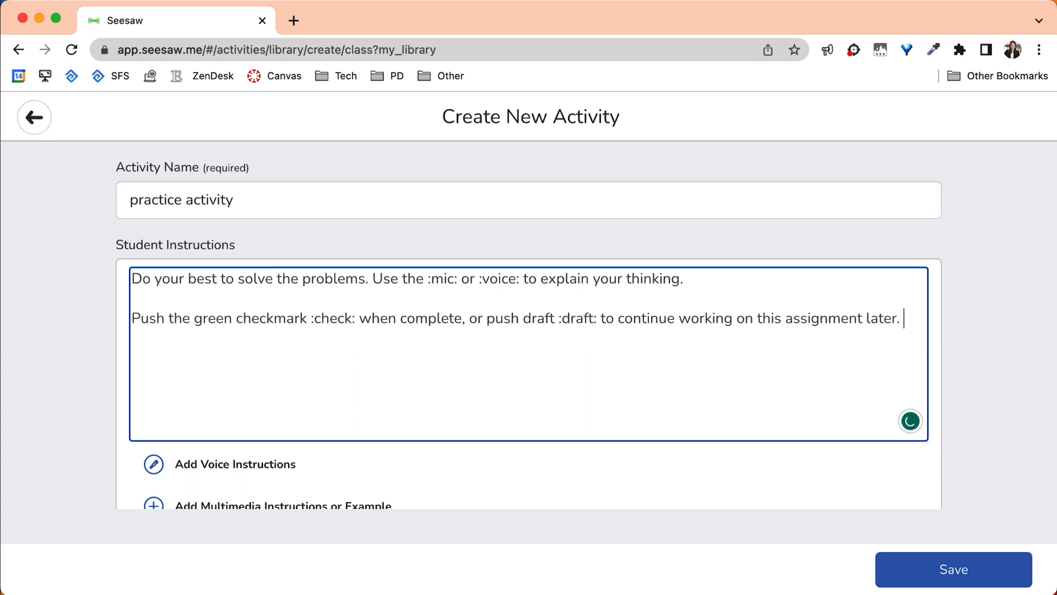
scroll("down", 3)
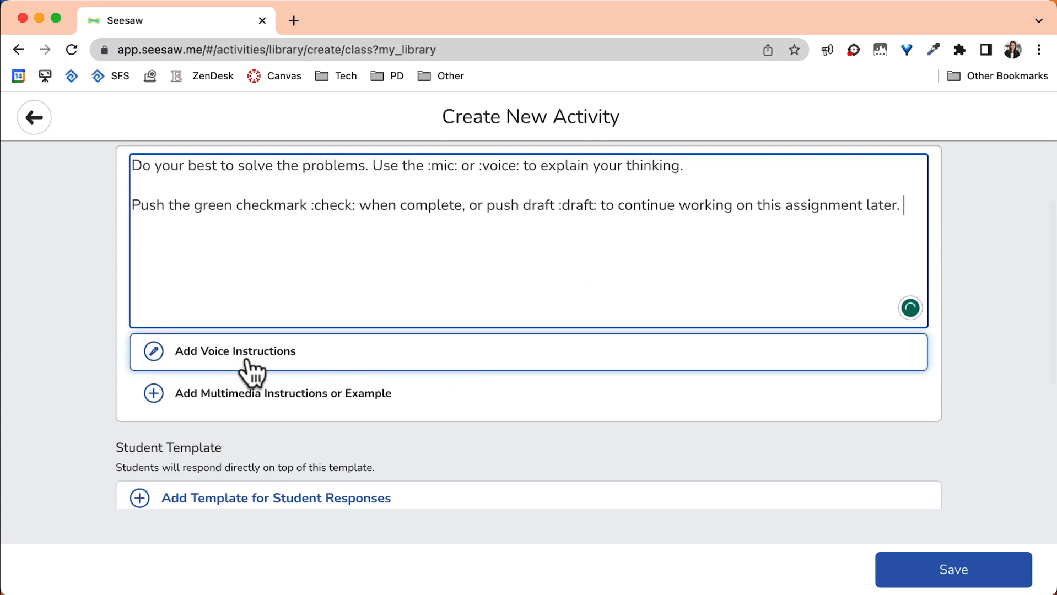
Step: Record 10-second voice instructions and add the Spanish translation below the English text
left_click(235, 352)
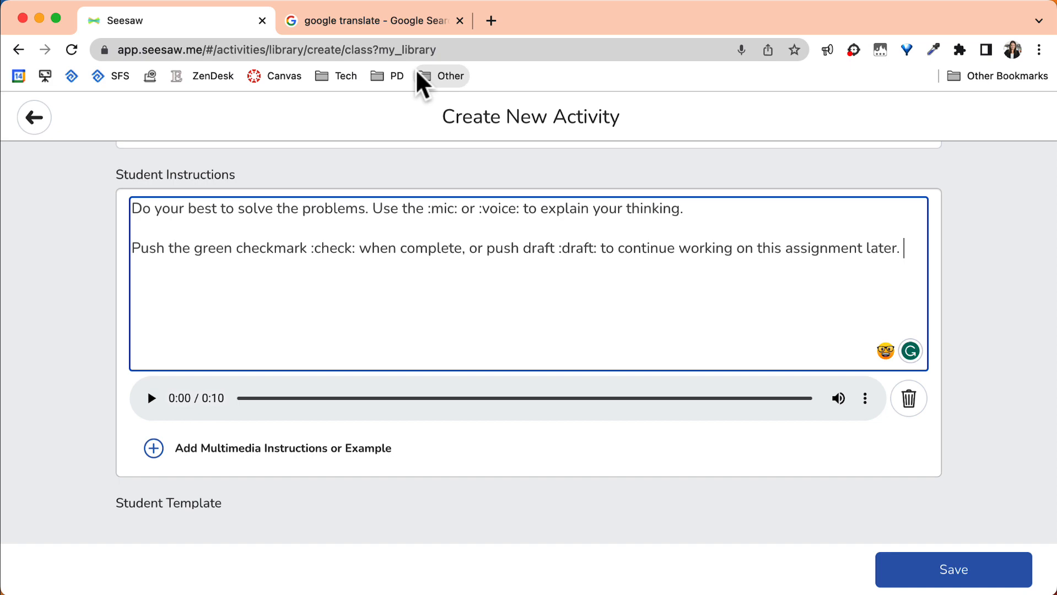
mouse_move(876, 244)
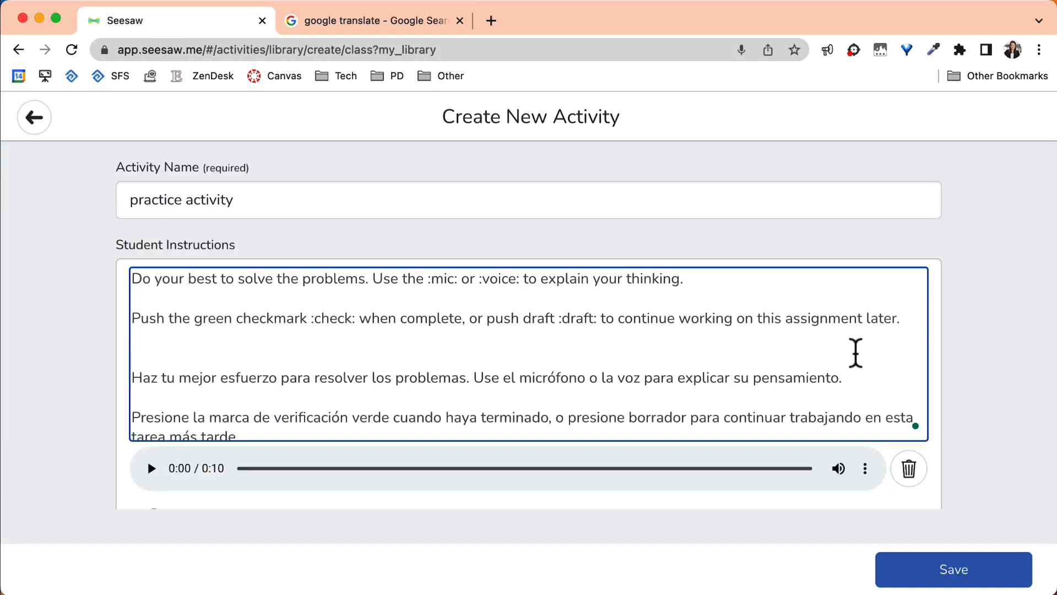
scroll("down", 3)
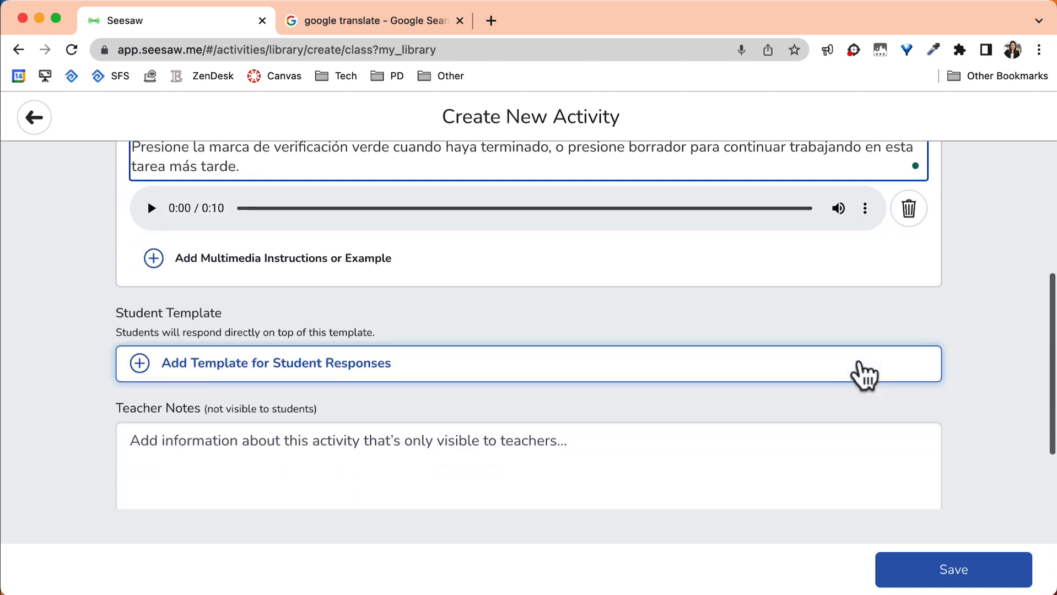
Step: Add a Drawing response template with three pages and place a pink heart on page 3
left_click(275, 364)
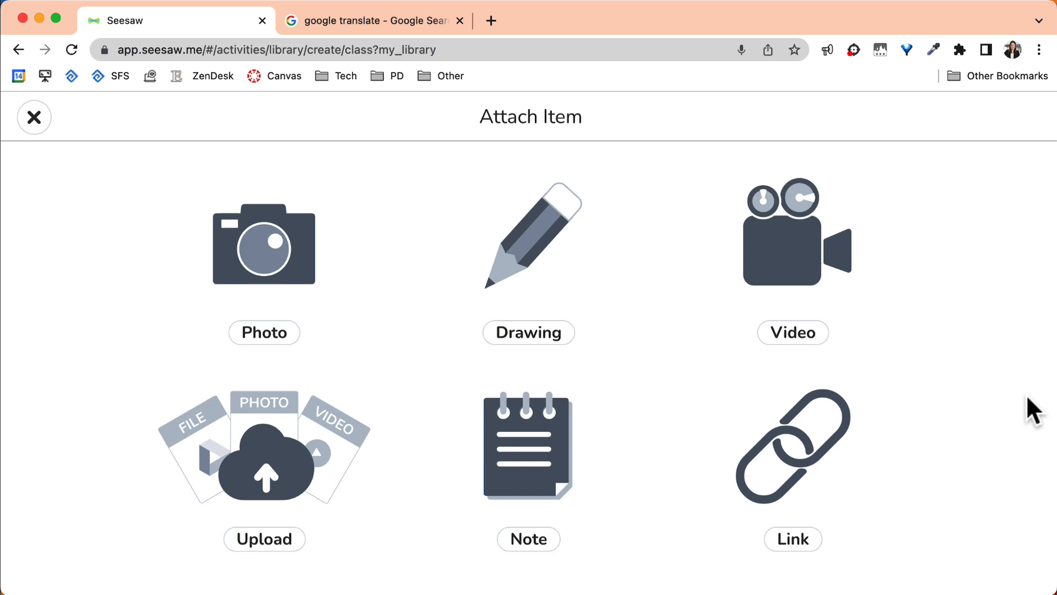
mouse_move(529, 255)
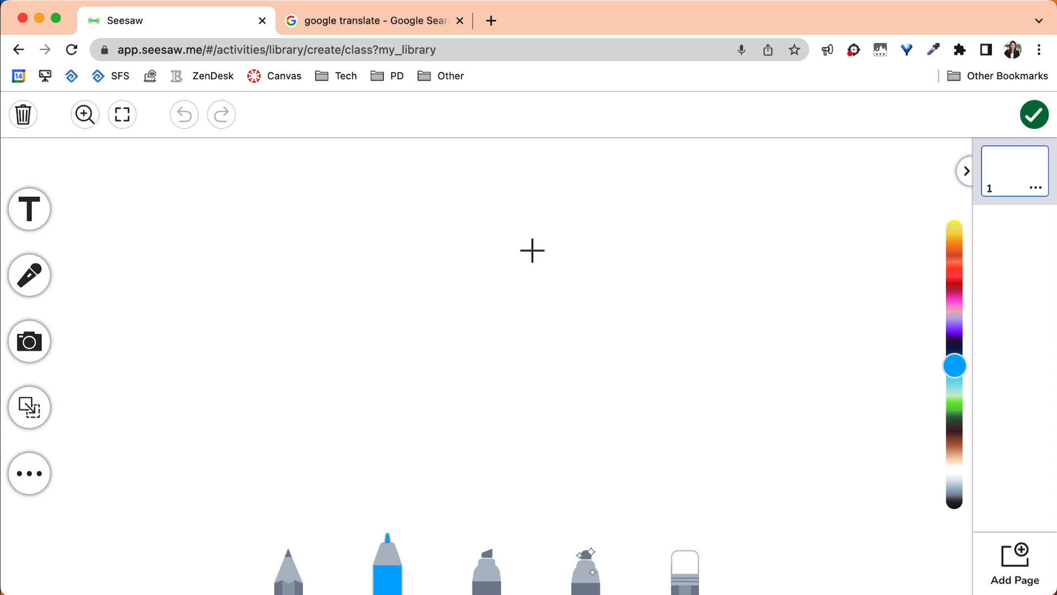
left_click(29, 340)
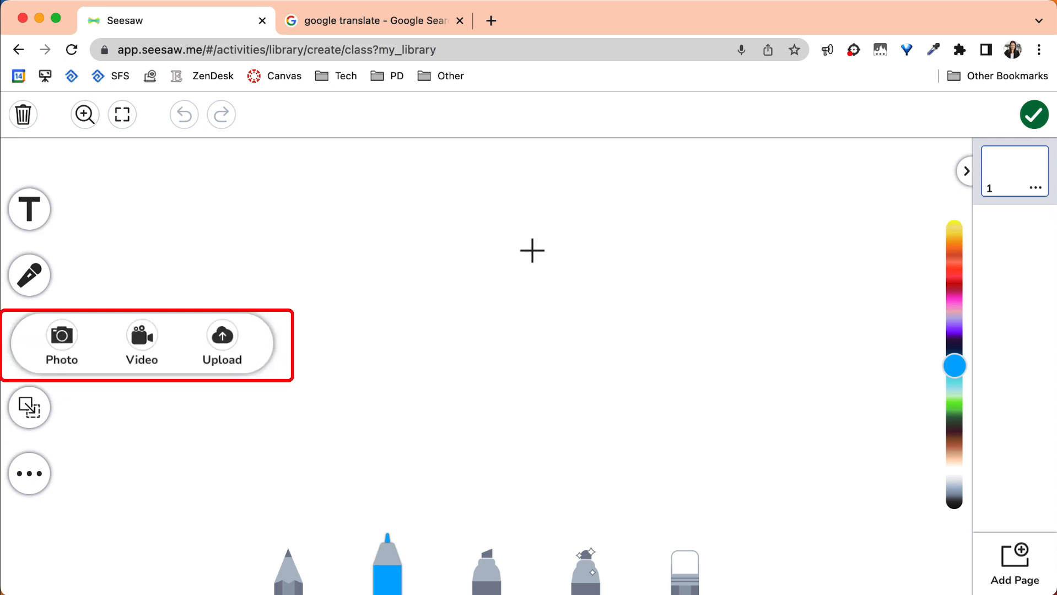
left_click(29, 473)
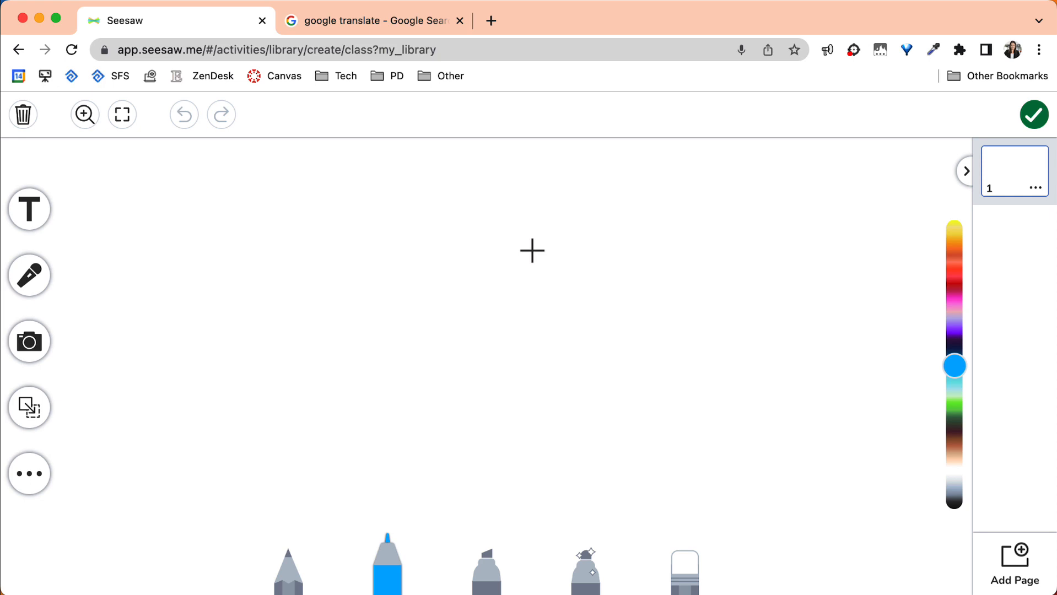
left_click(1013, 564)
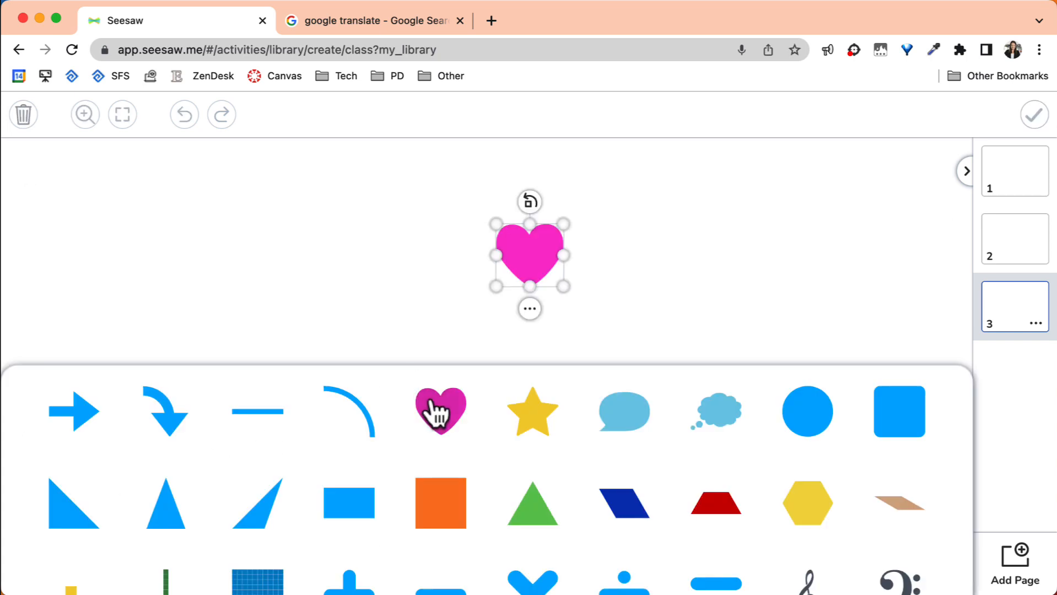
Step: Remove the heart and extra pages, leaving one 'Today I am feeling…' emoji check-in page
left_click(529, 309)
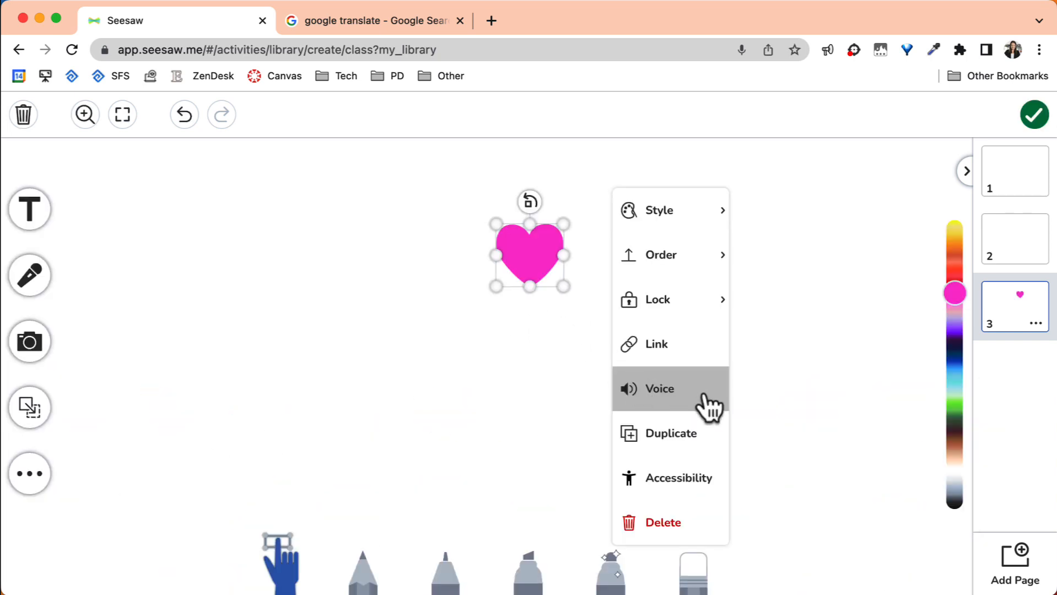
left_click(1014, 171)
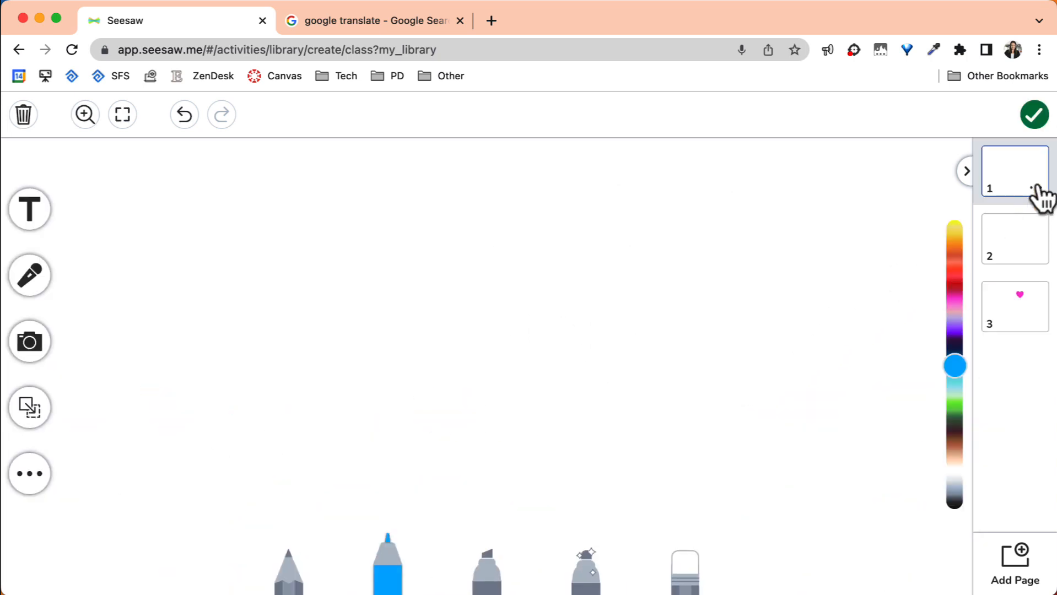
left_click(1034, 188)
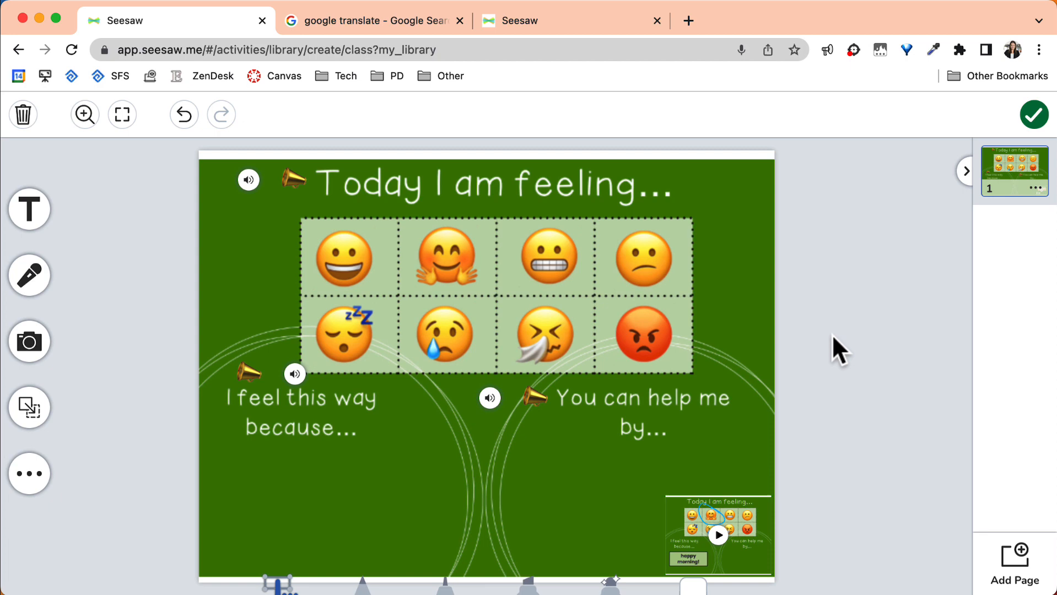
mouse_move(1034, 115)
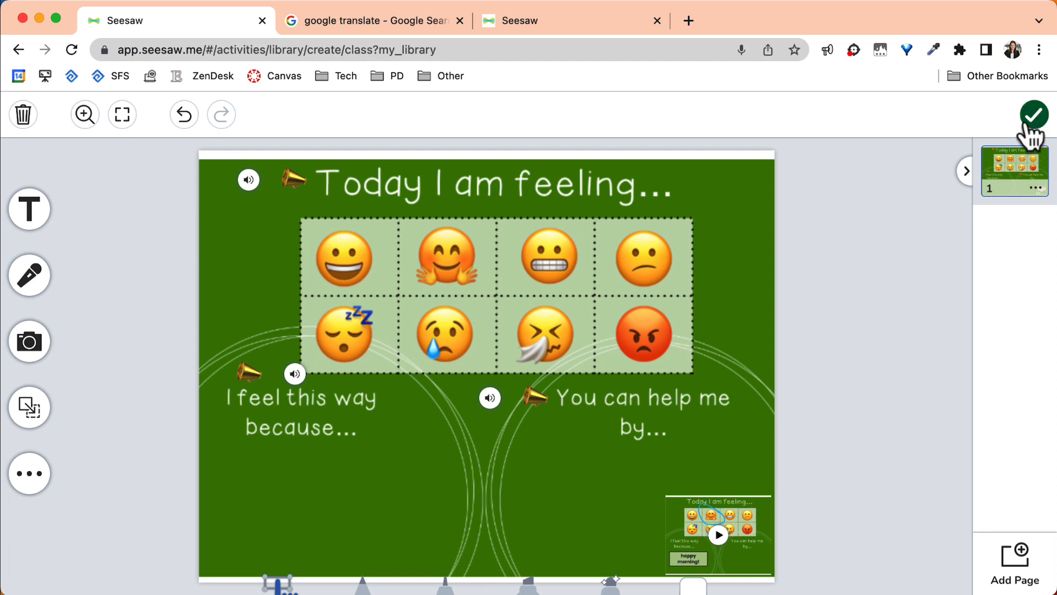
Step: Finish the template and save 'practice activity' to My Library
left_click(1033, 114)
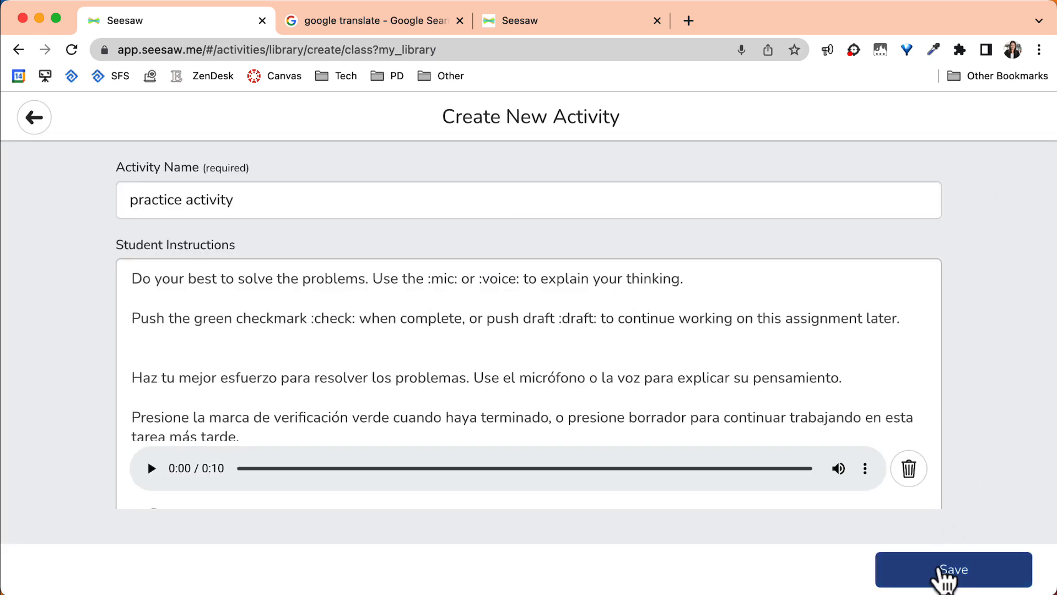
left_click(953, 570)
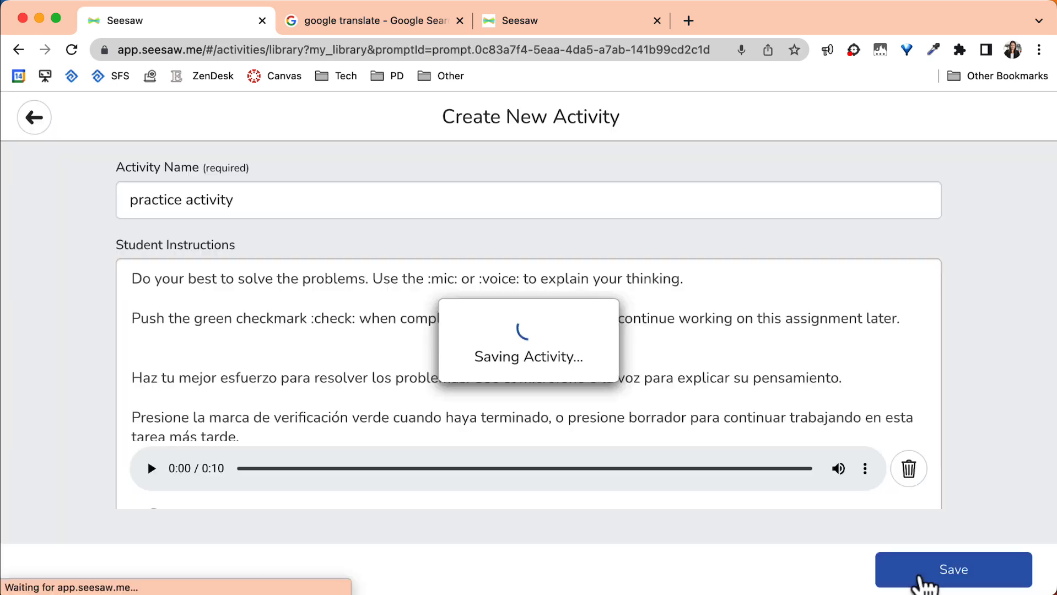
left_click(952, 570)
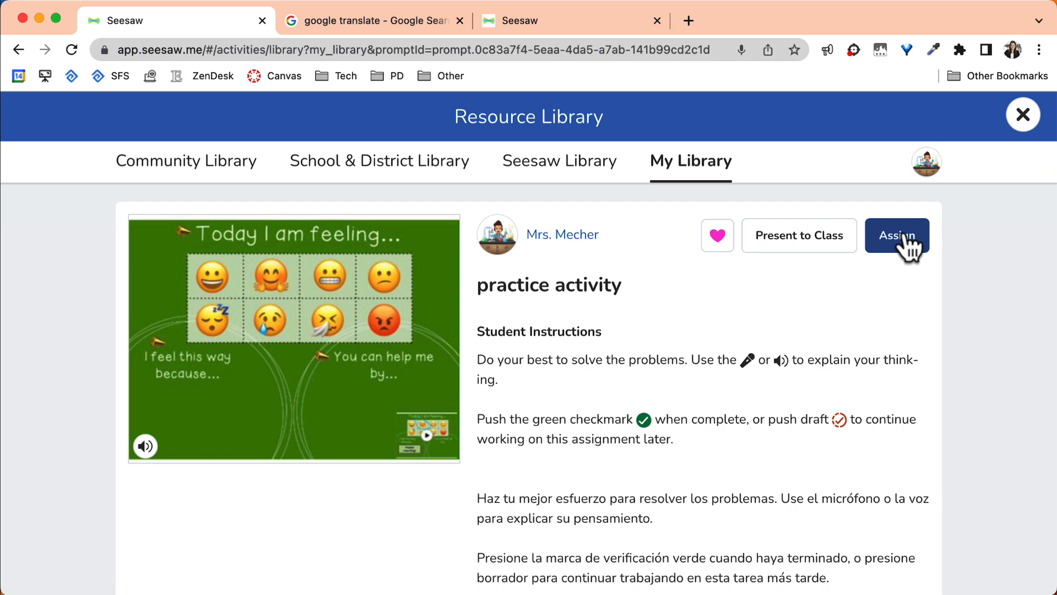
Step: Assign 'practice activity' to the Reading Demo class
left_click(896, 235)
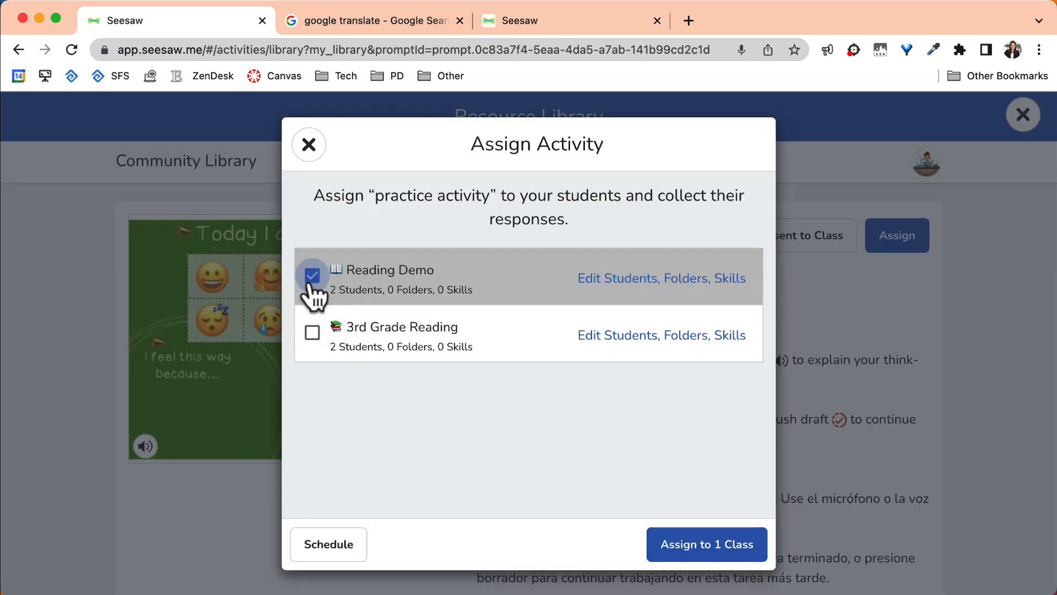
mouse_move(558, 290)
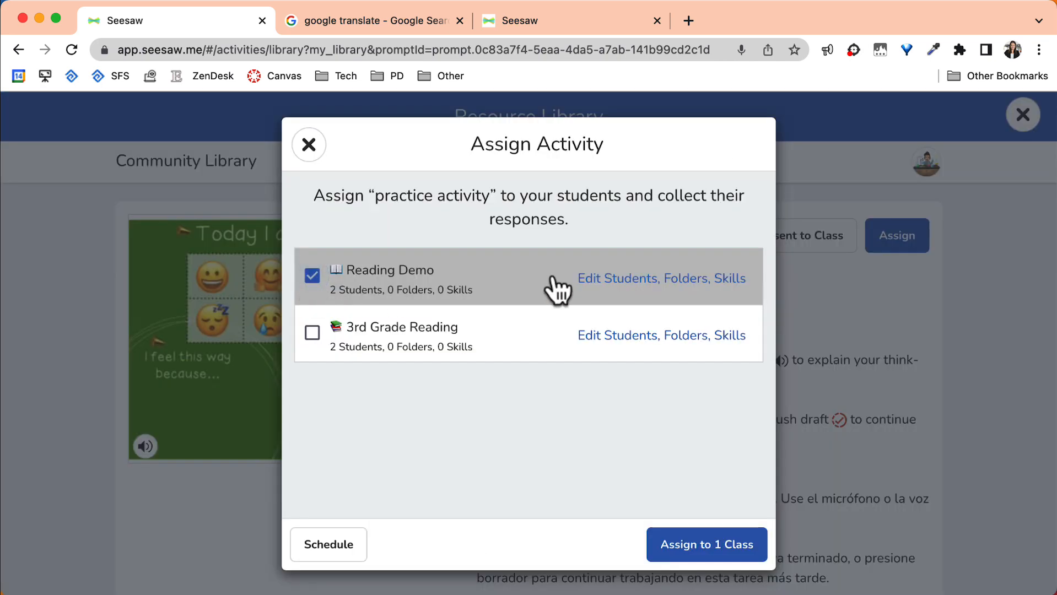
left_click(661, 279)
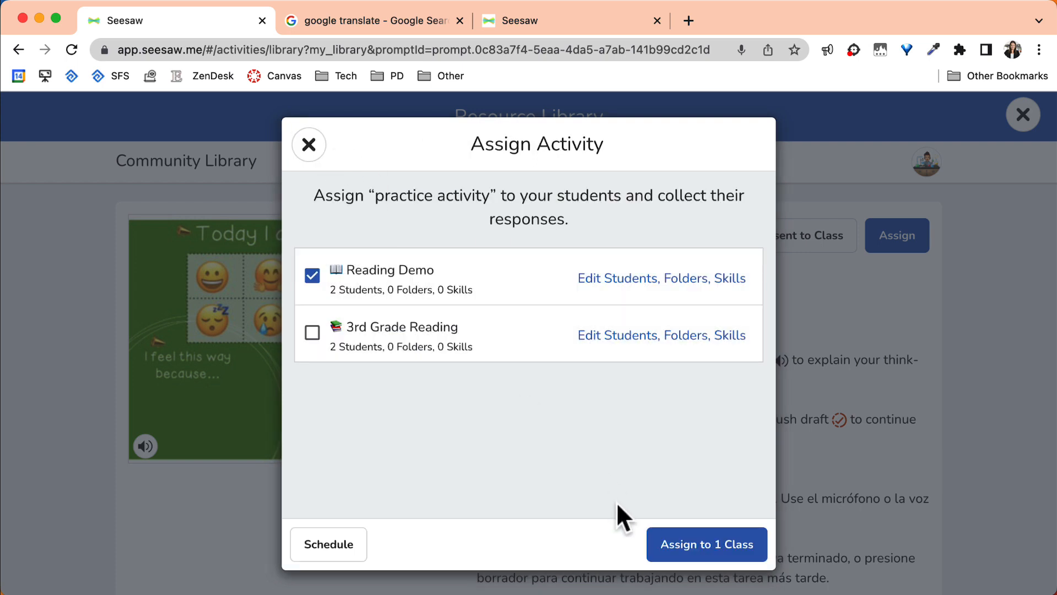
left_click(706, 545)
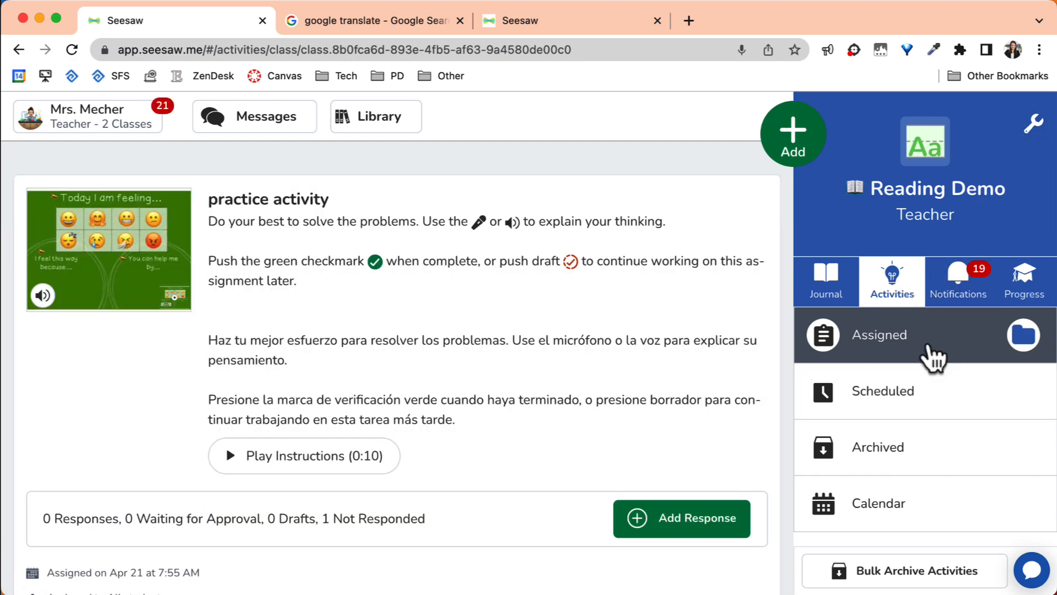
Step: Return to My Library, where 'practice activity' is listed first
left_click(376, 116)
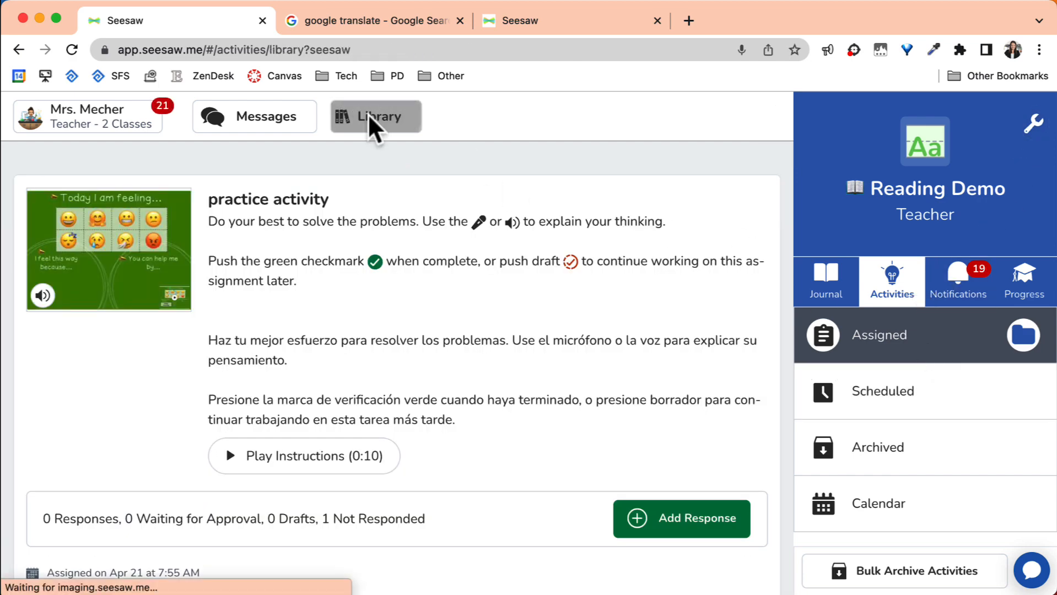
left_click(374, 115)
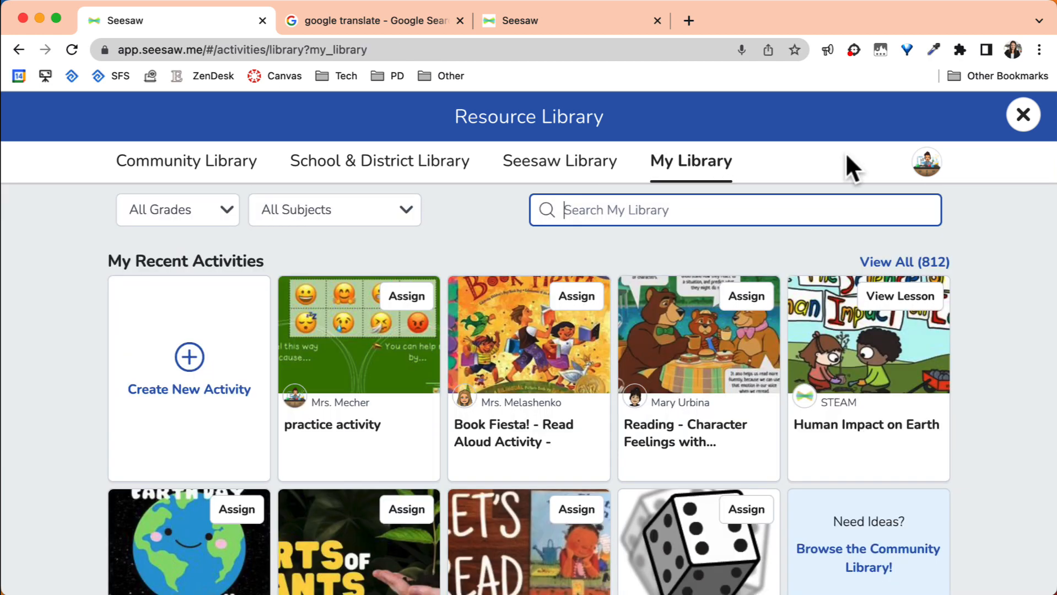